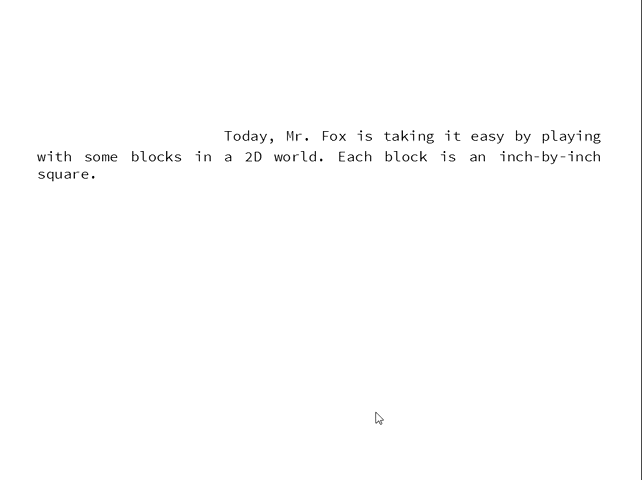
{"action": "mouse_move", "coordinate": [208, 175]}
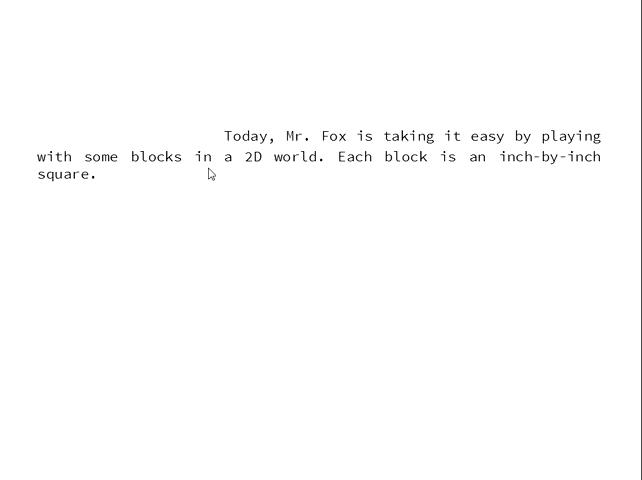
{"action": "mouse_move", "coordinate": [472, 217]}
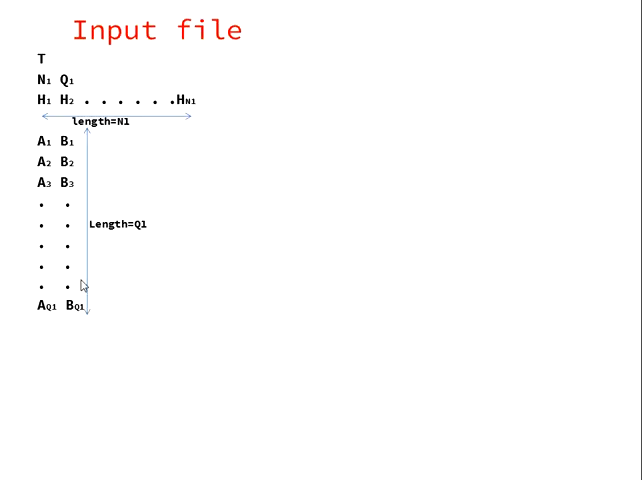
{"action": "mouse_move", "coordinate": [102, 310]}
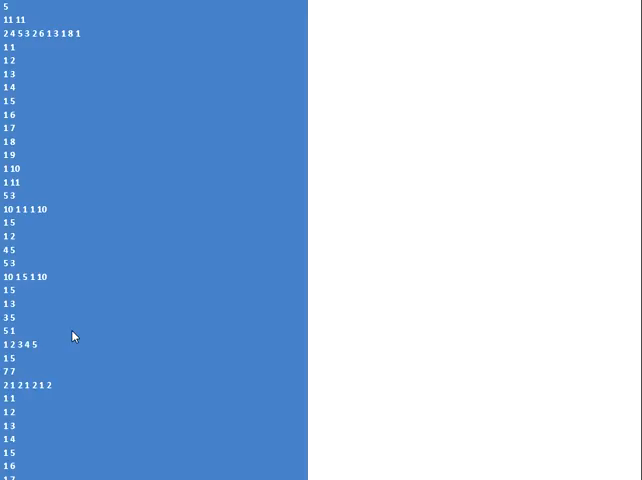
{"action": "mouse_move", "coordinate": [14, 14]}
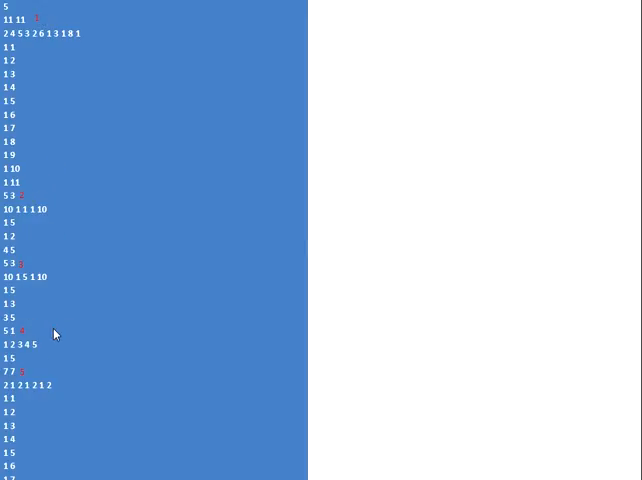
{"action": "mouse_move", "coordinate": [30, 373]}
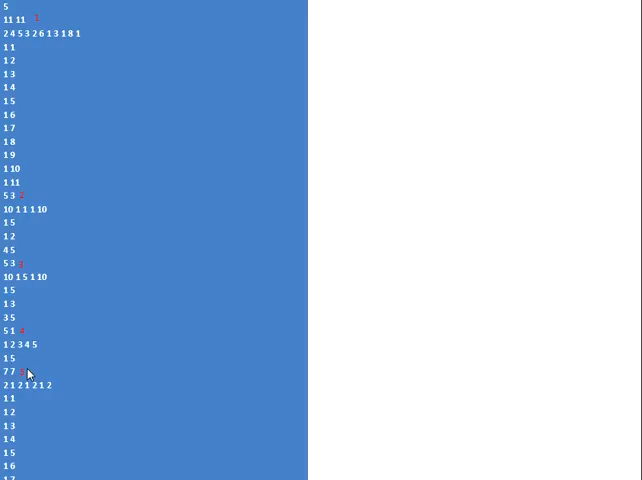
{"action": "mouse_move", "coordinate": [17, 25]}
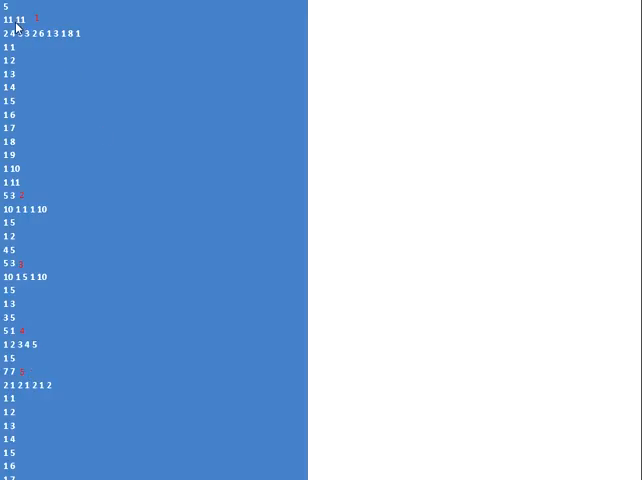
{"action": "mouse_move", "coordinate": [43, 24]}
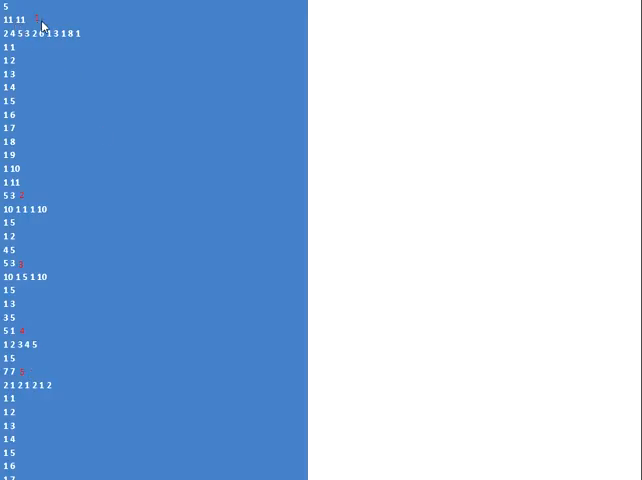
{"action": "mouse_move", "coordinate": [67, 16]}
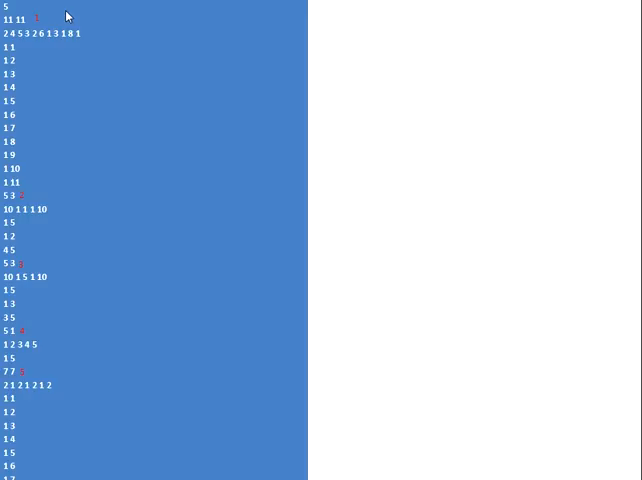
{"action": "mouse_move", "coordinate": [9, 28]}
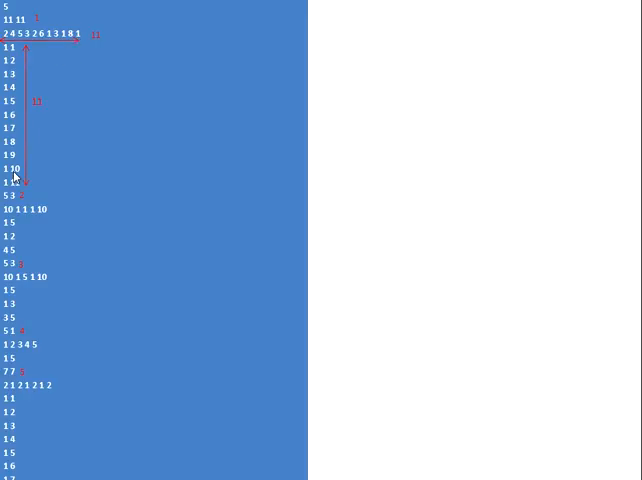
{"action": "mouse_move", "coordinate": [112, 156]}
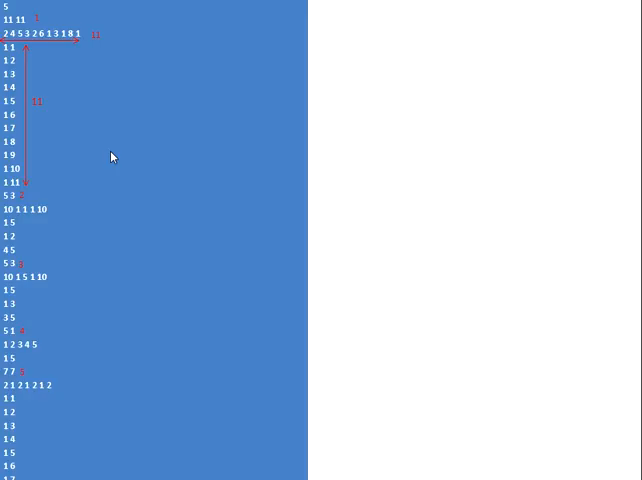
{"action": "mouse_move", "coordinate": [86, 175]}
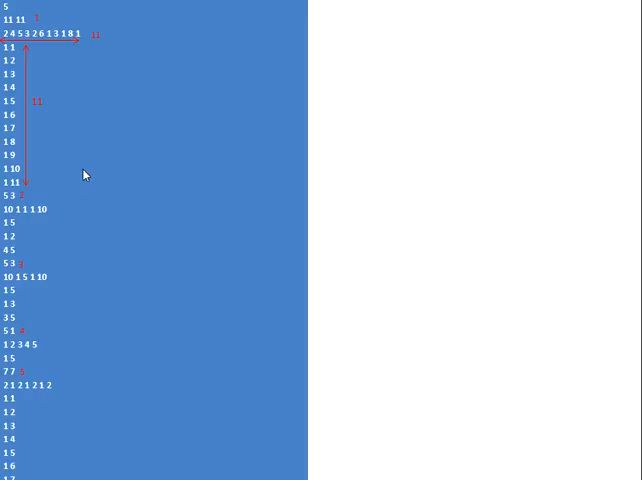
{"action": "mouse_move", "coordinate": [8, 205]}
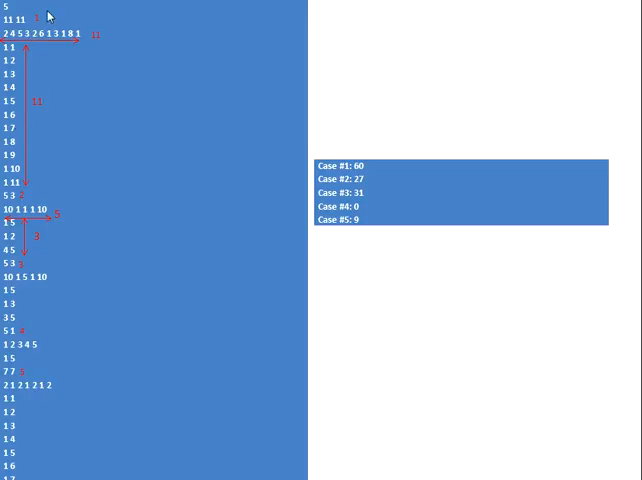
{"action": "mouse_move", "coordinate": [335, 155]}
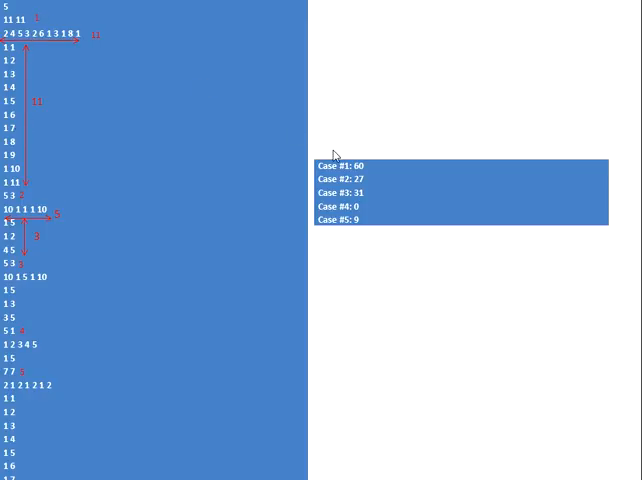
{"action": "mouse_move", "coordinate": [368, 170]}
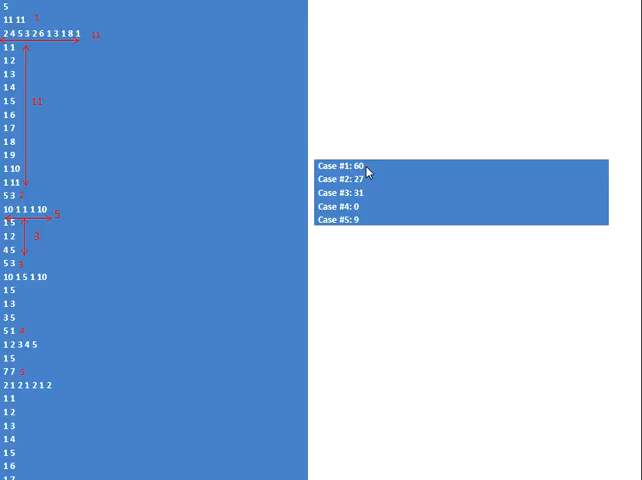
{"action": "mouse_move", "coordinate": [179, 131]}
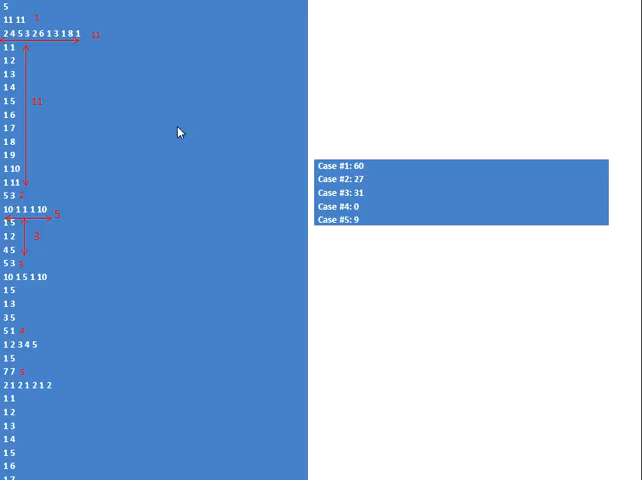